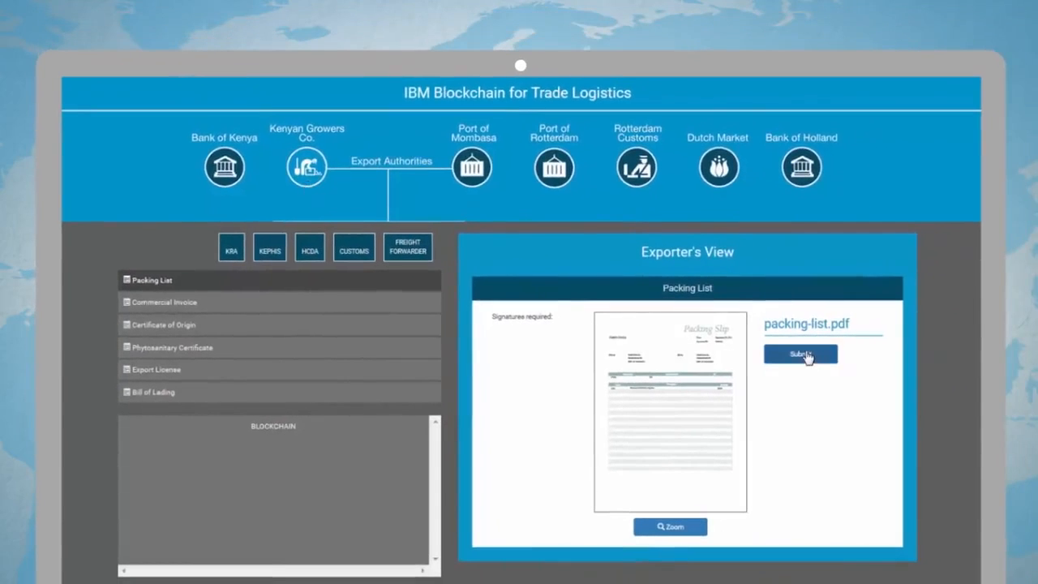
# - Submit packing-list.pdf from the Exporter's View to the blockchain
pyautogui.click(800, 354)
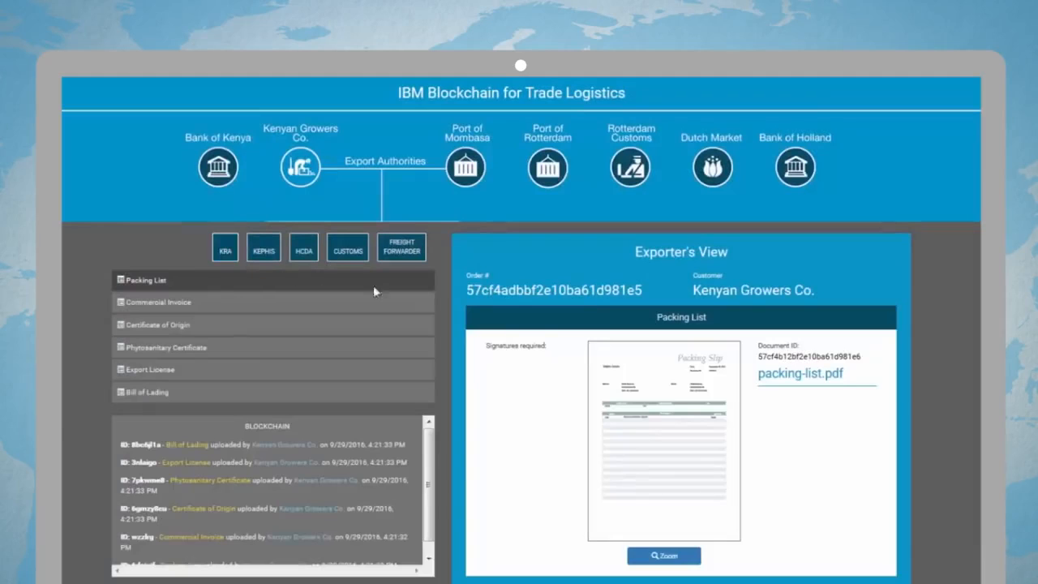
pyautogui.moveTo(785, 398)
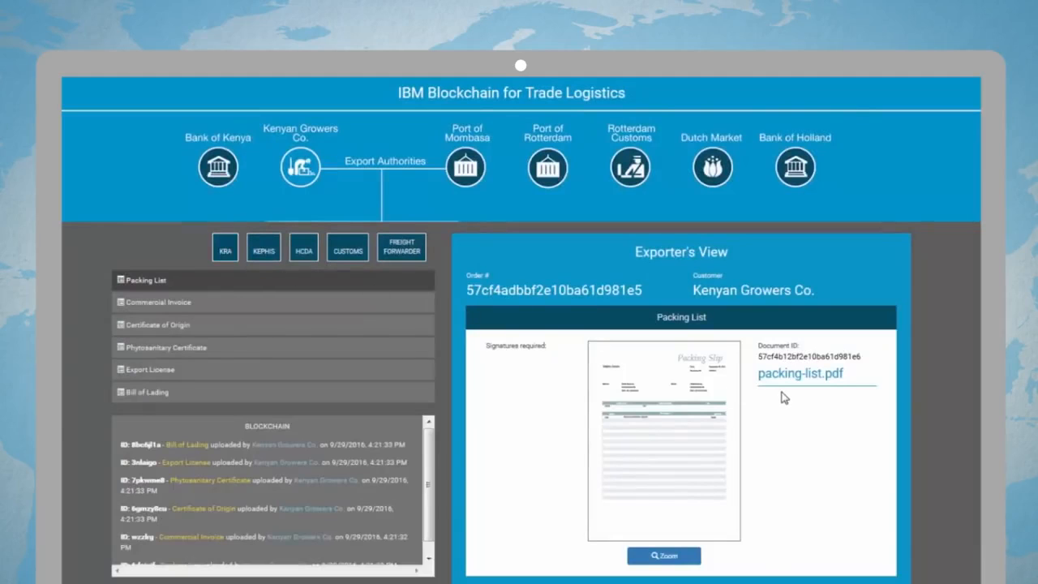
pyautogui.click(225, 248)
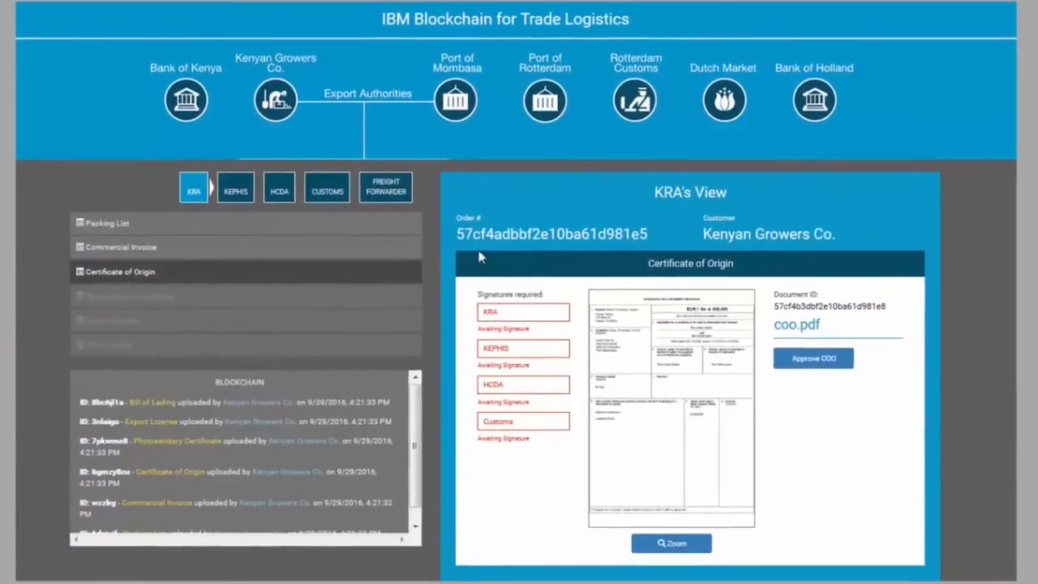
pyautogui.moveTo(519, 425)
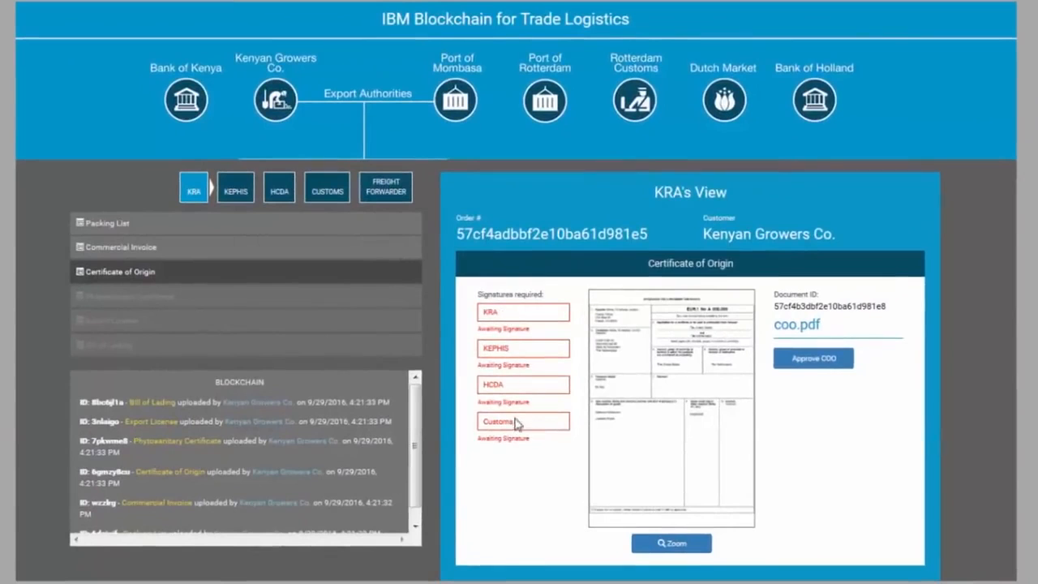
# - Open KRA's Certificate of Origin to view its pending KRA, KEPHIS, HCDA and Customs signatures
pyautogui.click(812, 357)
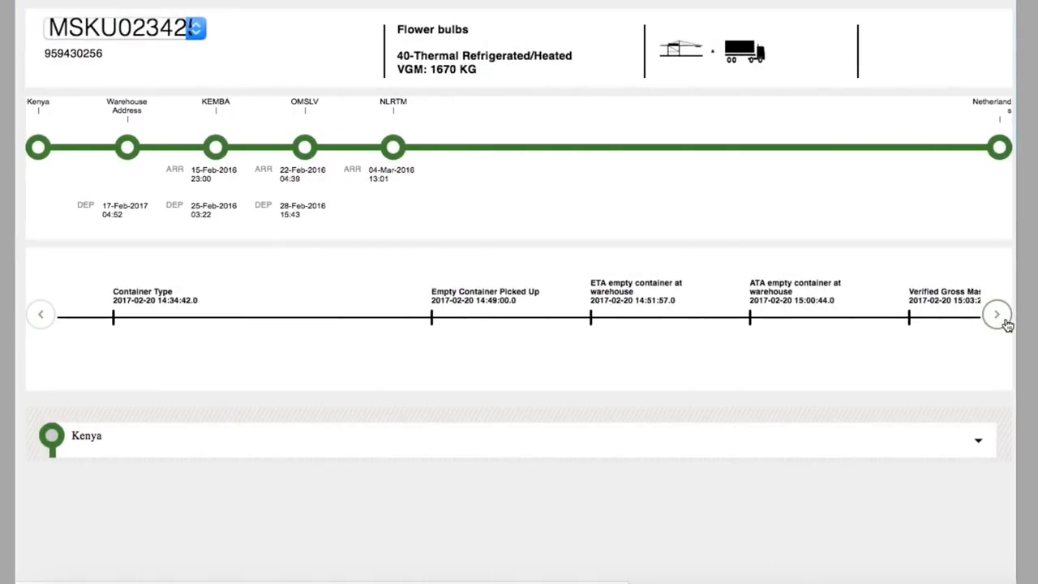
# - Step the container MSKU02342 timeline forward to Verified Gross Mass, Container stuffed and Estimated gate in
pyautogui.click(997, 315)
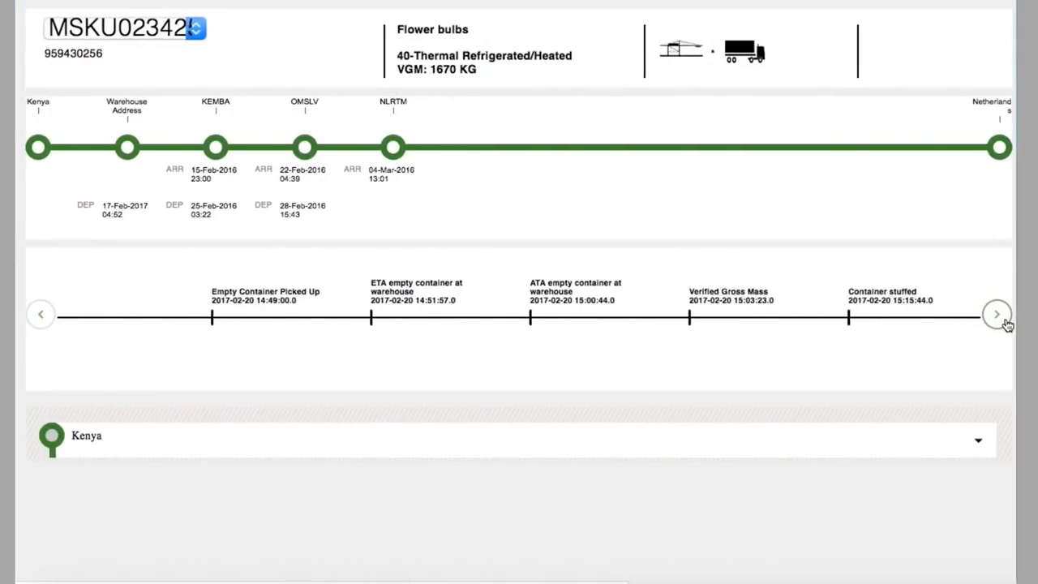
pyautogui.click(996, 315)
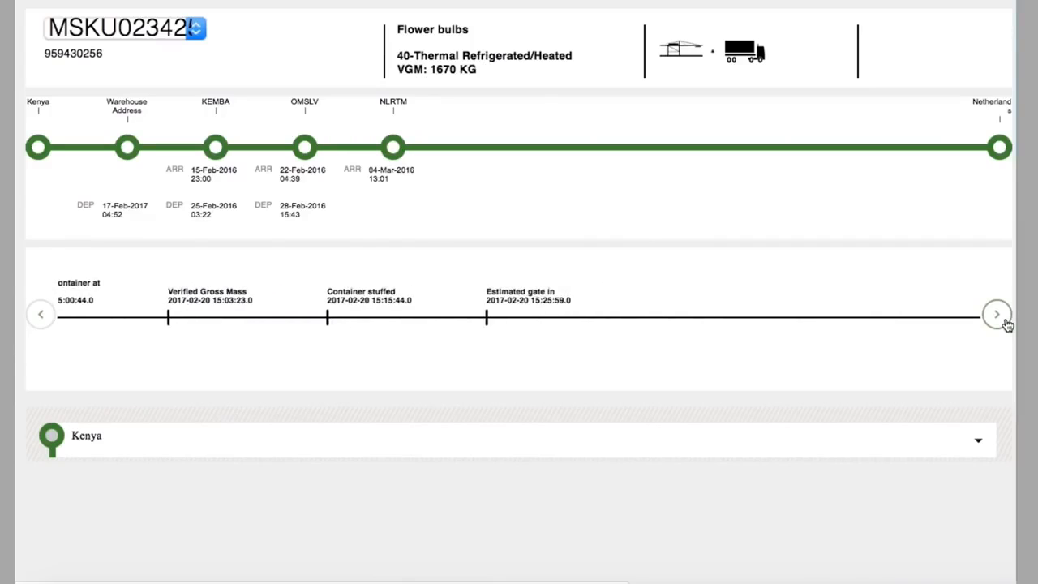
pyautogui.click(997, 314)
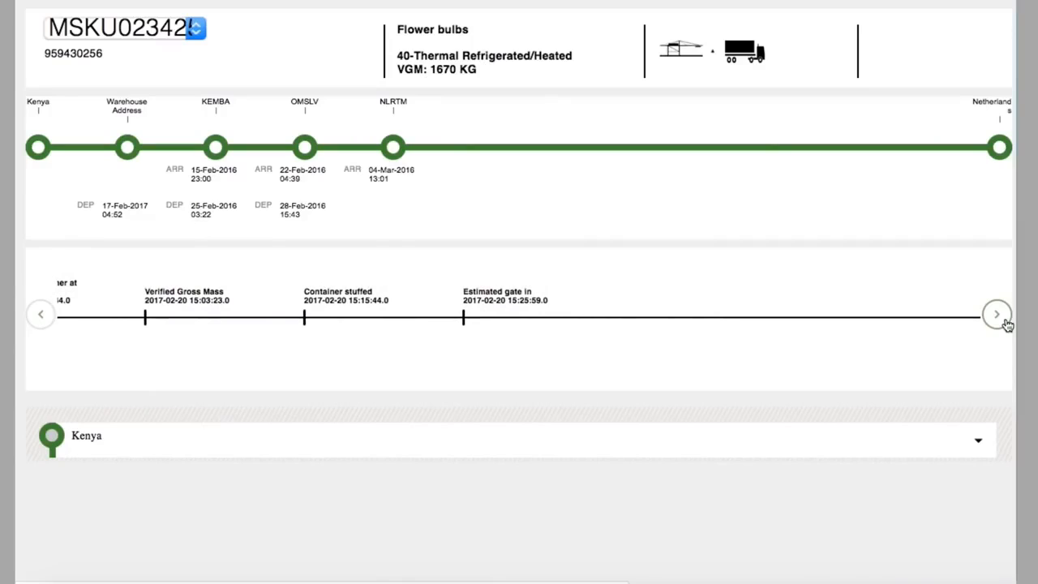
pyautogui.moveTo(317, 447)
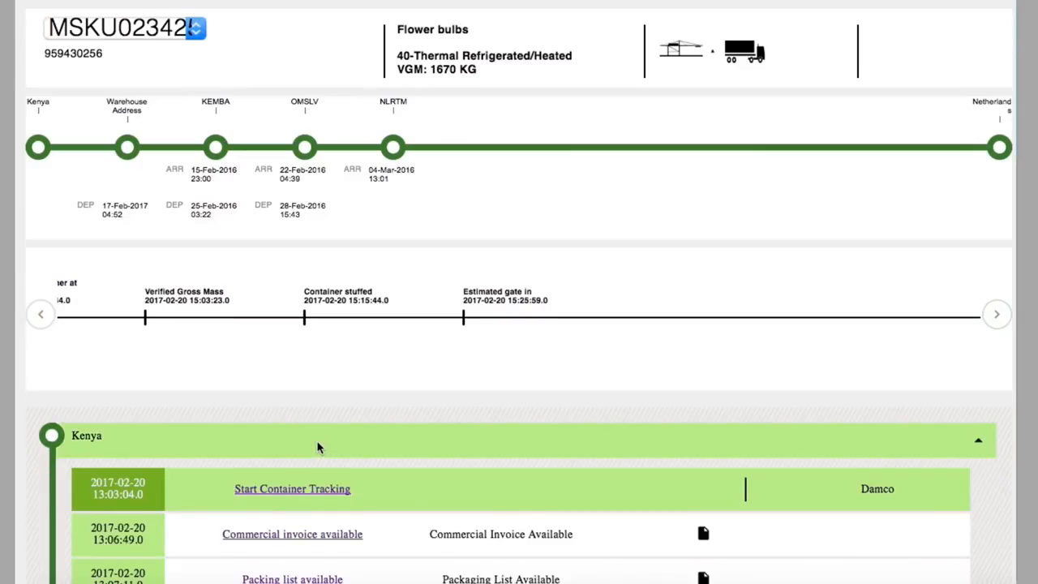
# - Scroll through the Kenya leg's event list down to Estimated gate in
pyautogui.scroll(-3)
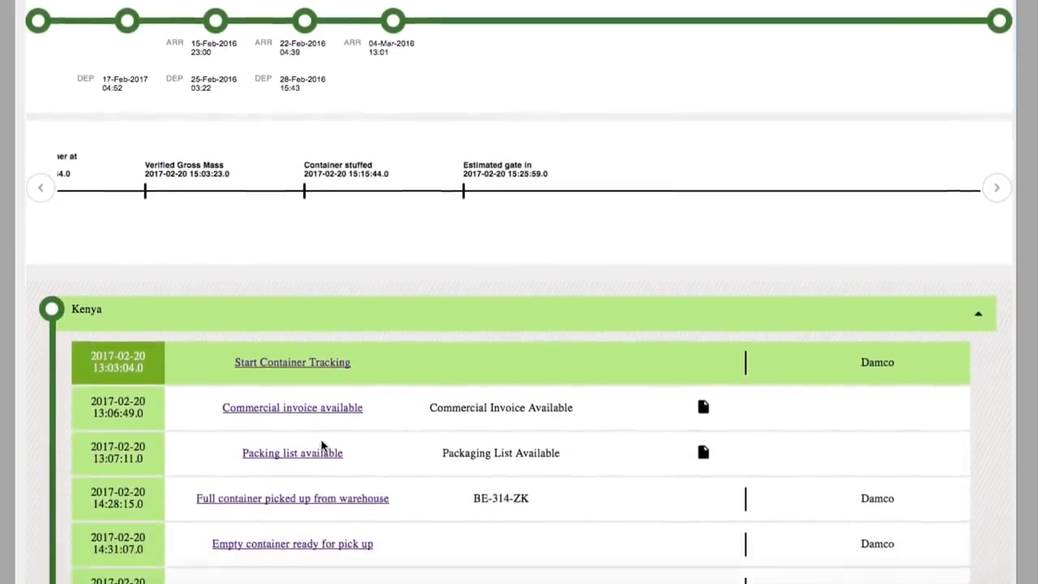
pyautogui.scroll(-3)
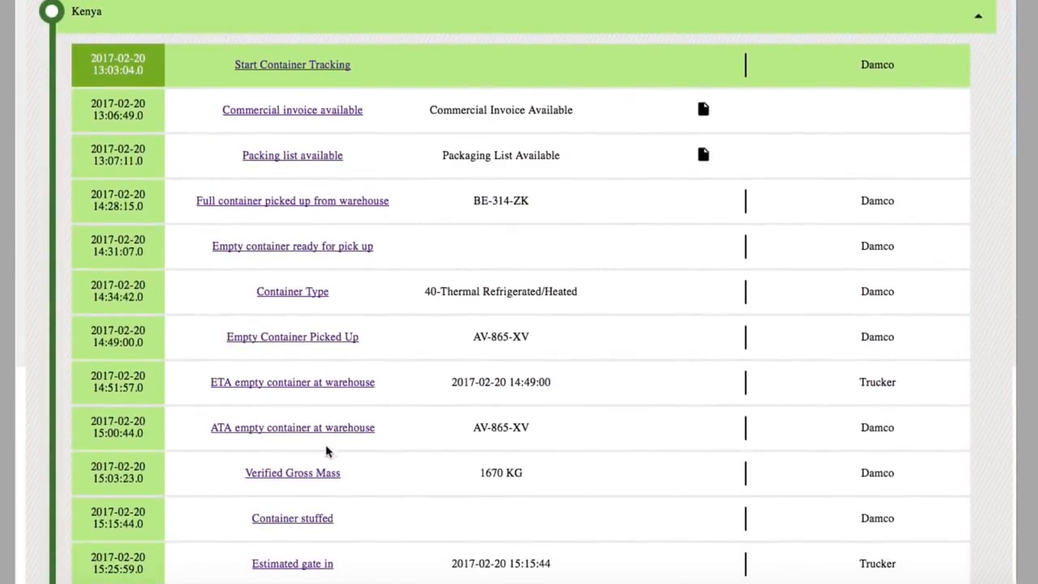
pyautogui.scroll(-3)
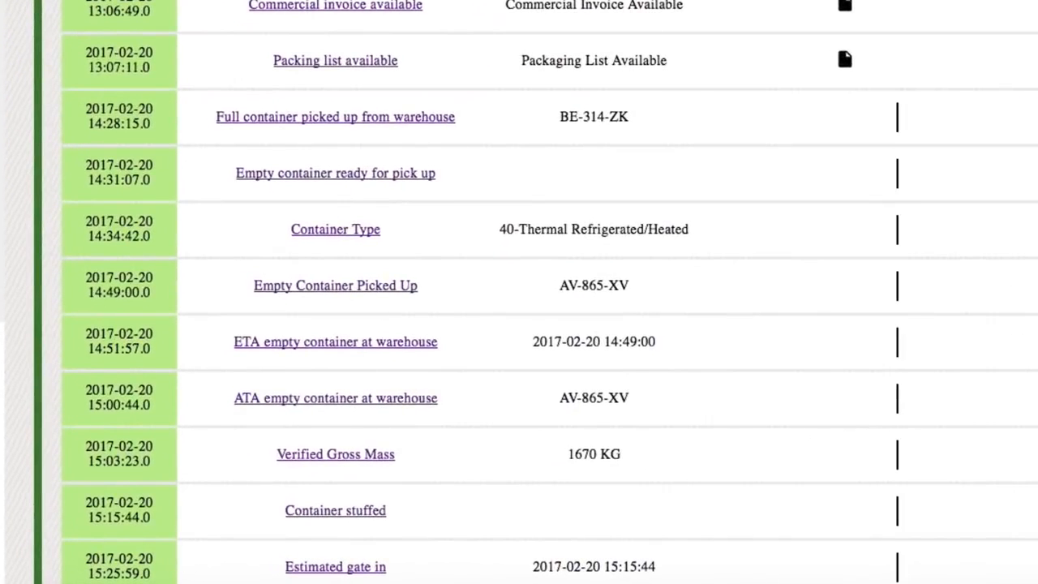